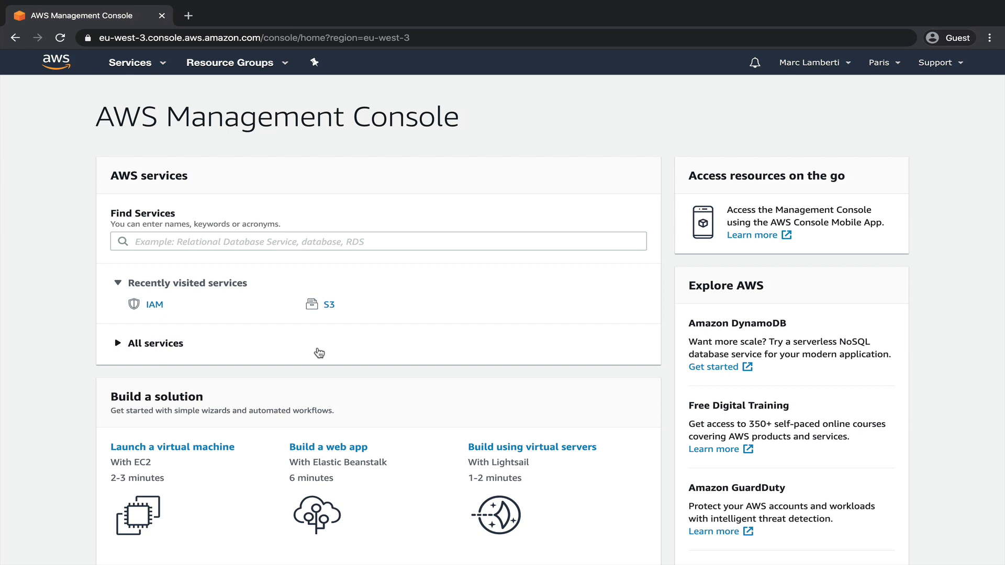
- Go to the S3 service from Recently visited services
{"action": "left_click", "coordinate": [130, 62]}
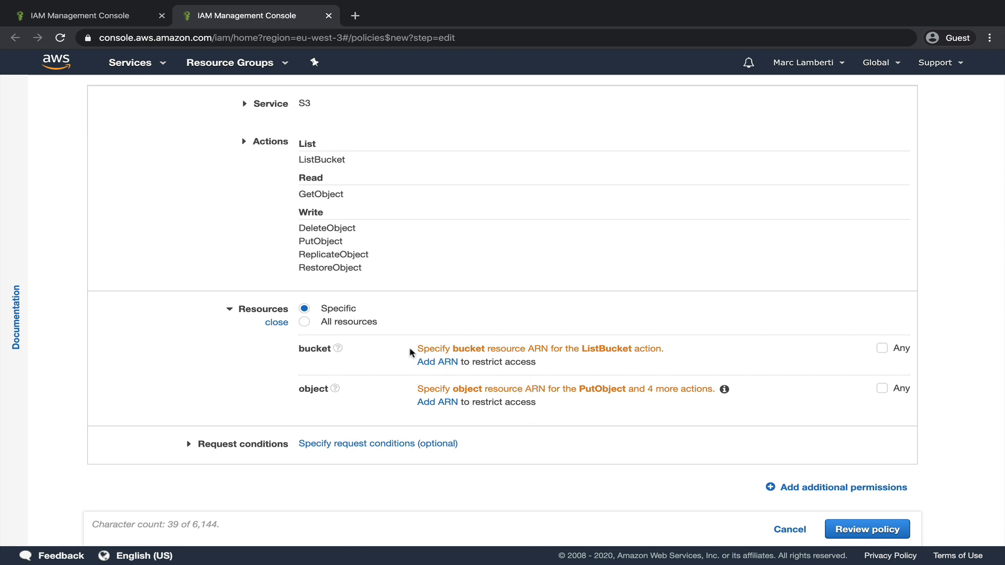
- Set the ListBucket resource to a specific bucket ARN
{"action": "left_click", "coordinate": [866, 529]}
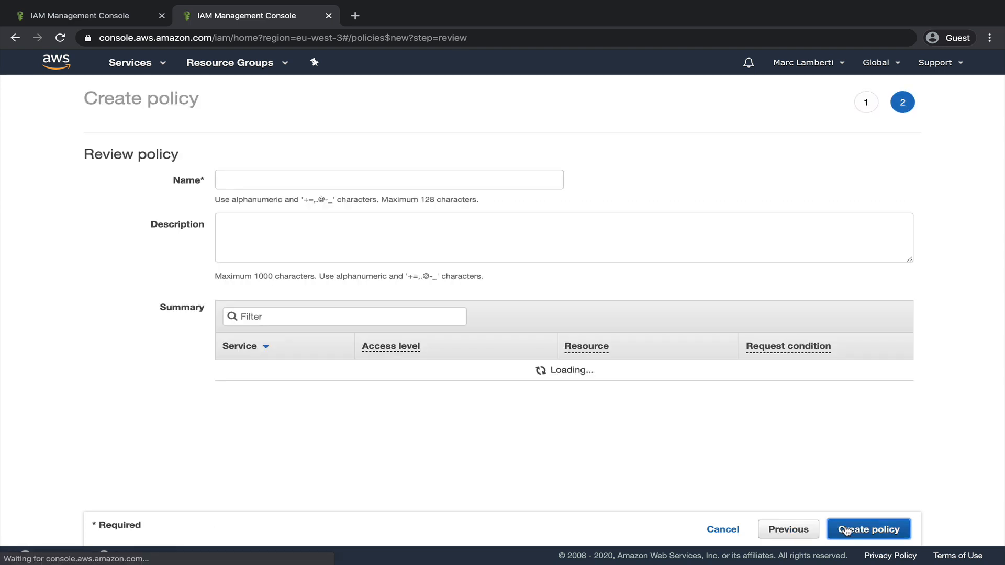
- Name the new policy ReadWriteS3AirflowLog
{"action": "type", "text": "ReadWriteS3AirflowLog"}
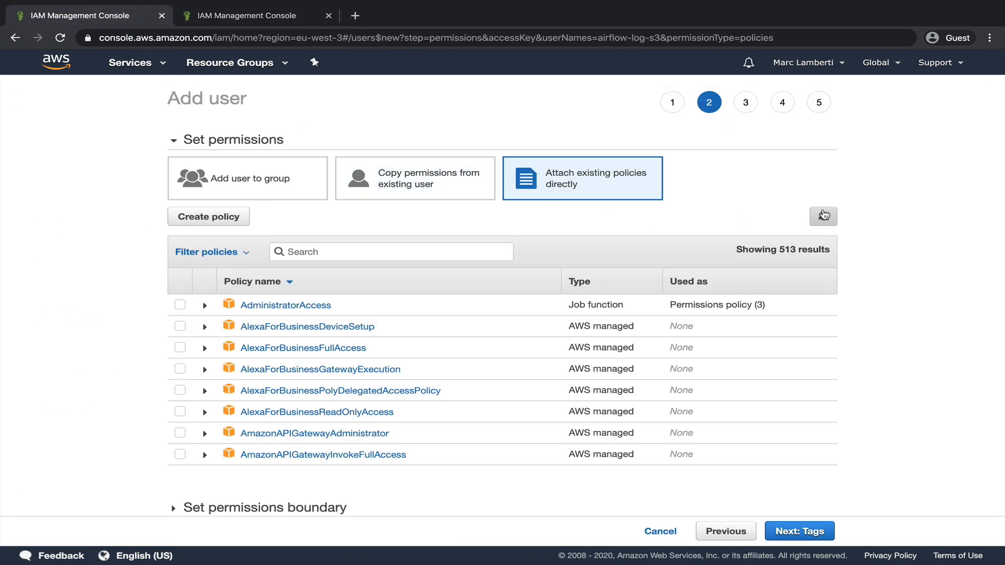
- Refresh the attachable policies list so ReadWriteS3AirflowLog appears
{"action": "left_click", "coordinate": [823, 215]}
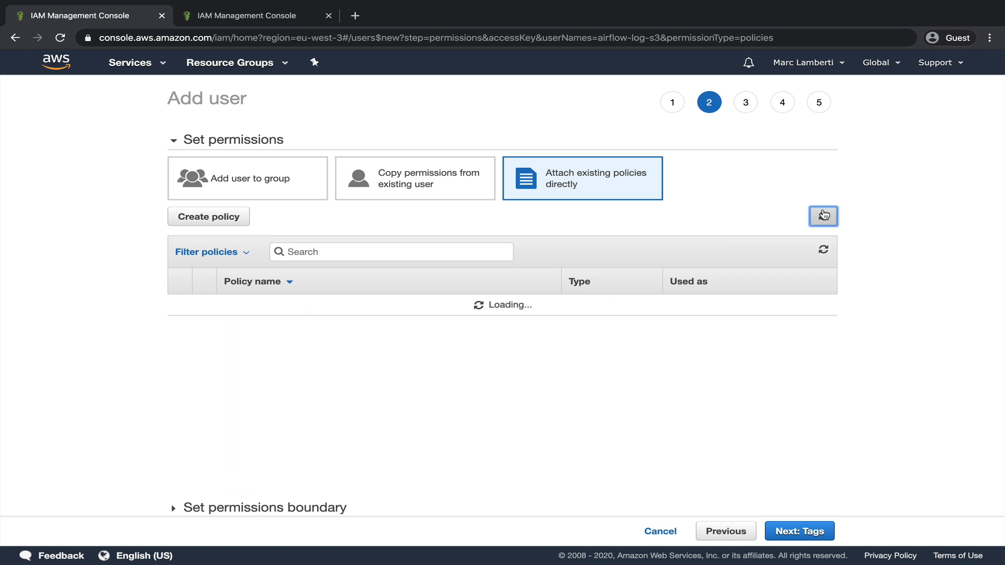
{"action": "left_click", "coordinate": [799, 530]}
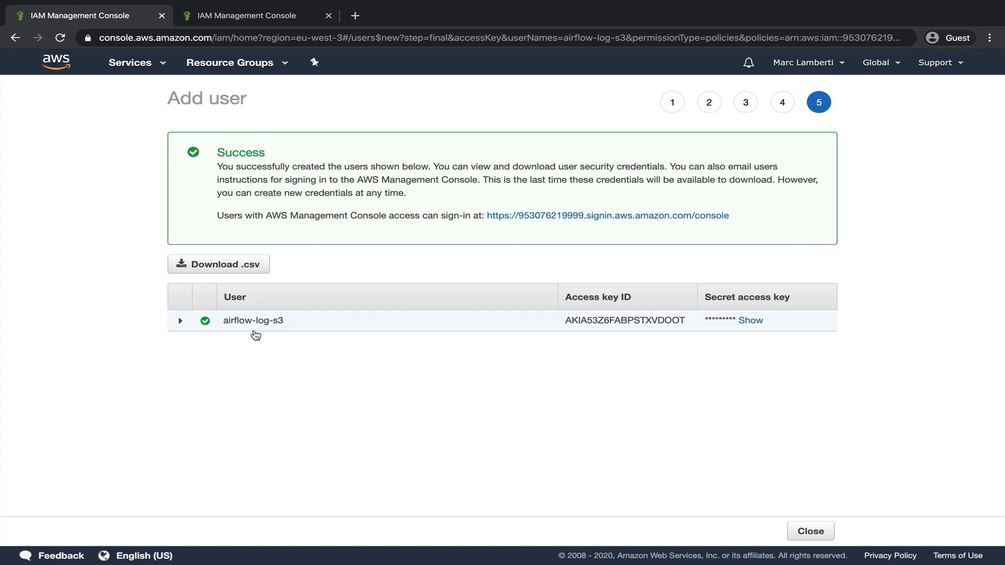
- Download the airflow-log-s3 access key CSV and close back to the Users list
{"action": "left_click", "coordinate": [219, 264]}
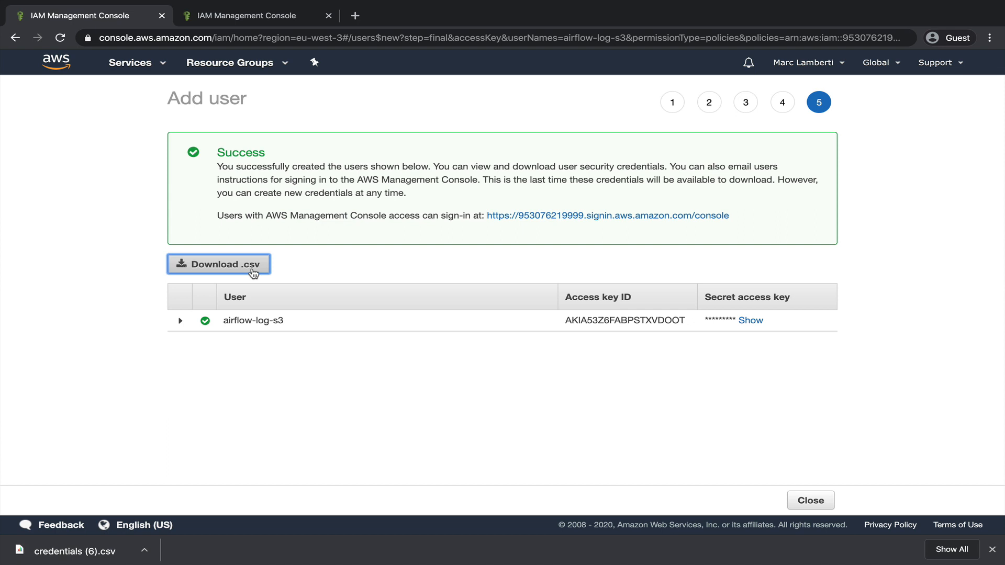
{"action": "left_click", "coordinate": [809, 500]}
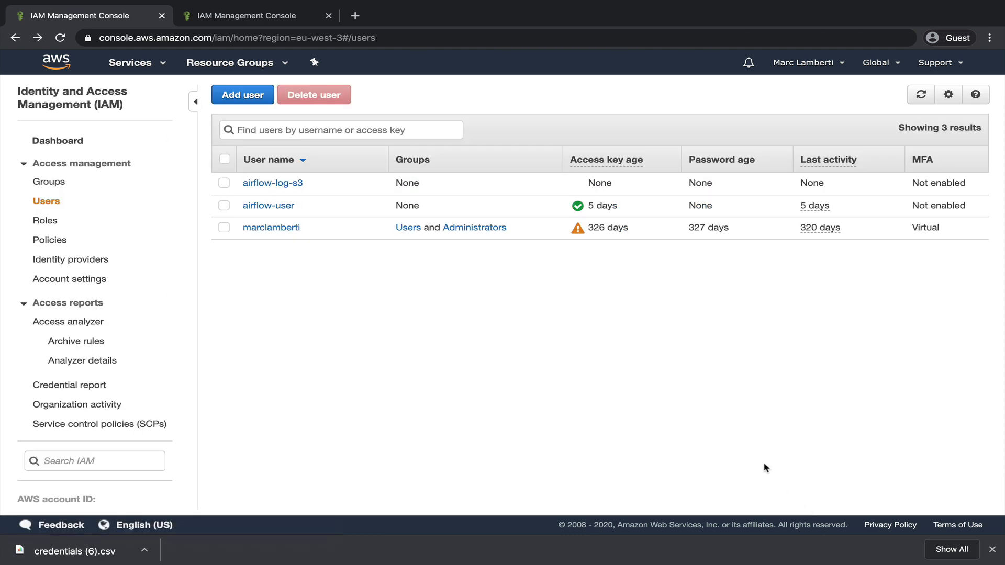
{"action": "left_click", "coordinate": [355, 16]}
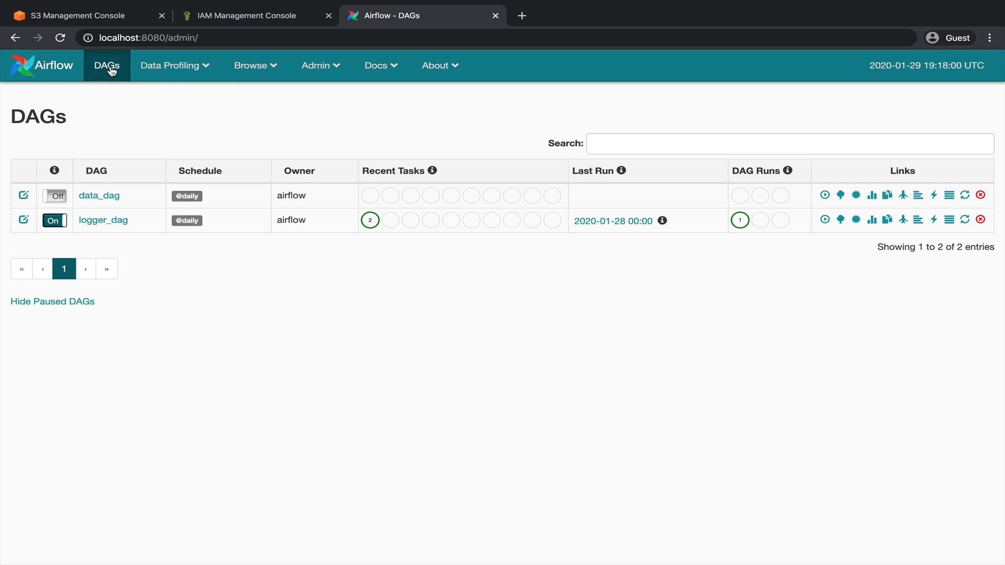
- Trigger a manual run of logger_dag from the DAGs list
{"action": "left_click", "coordinate": [823, 221]}
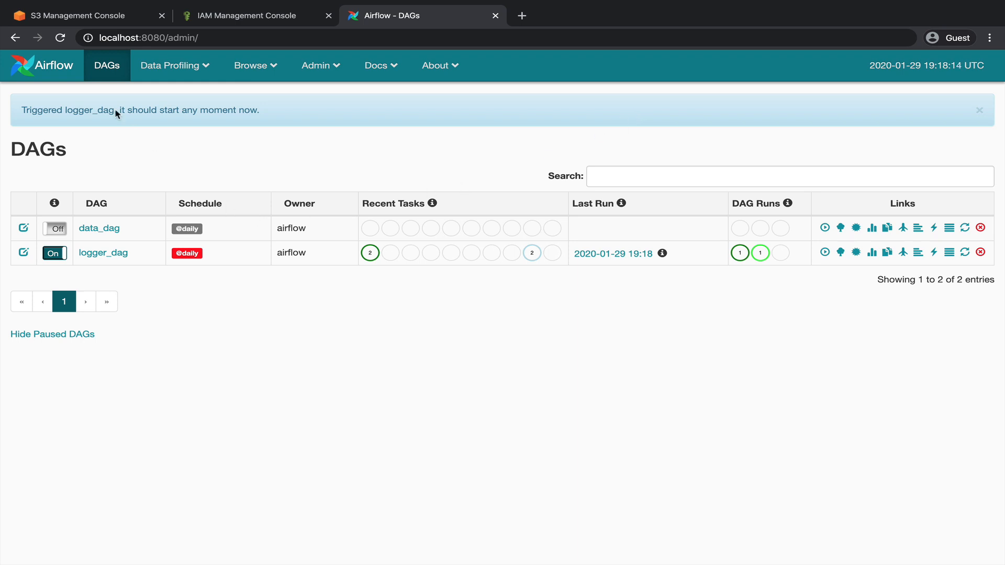